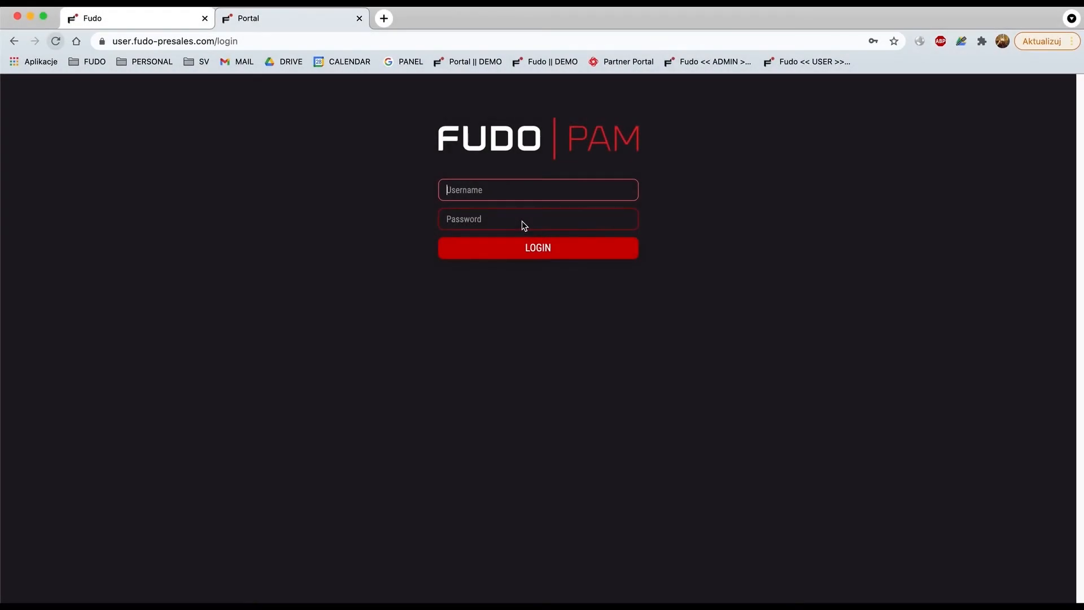
Step: Log in to the user portal as user99 with the masked password
type("user99")
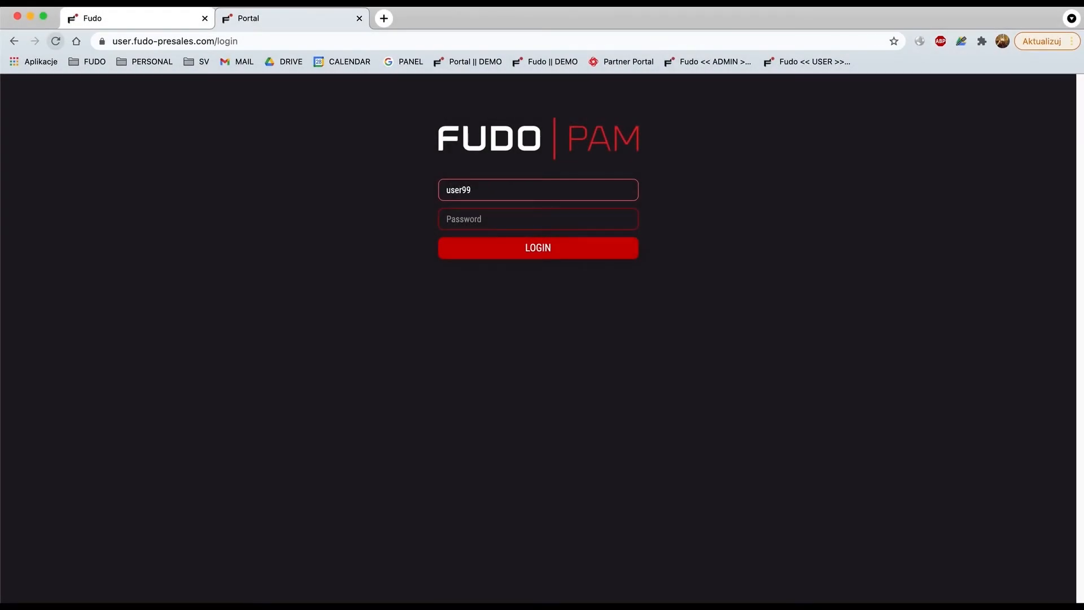
type("••")
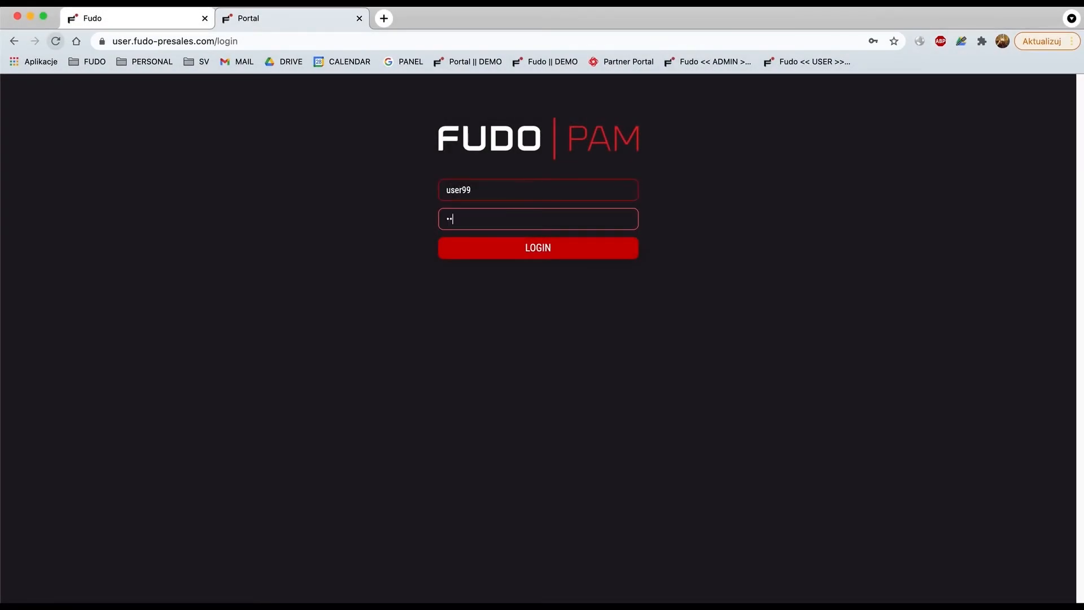
left_click(538, 247)
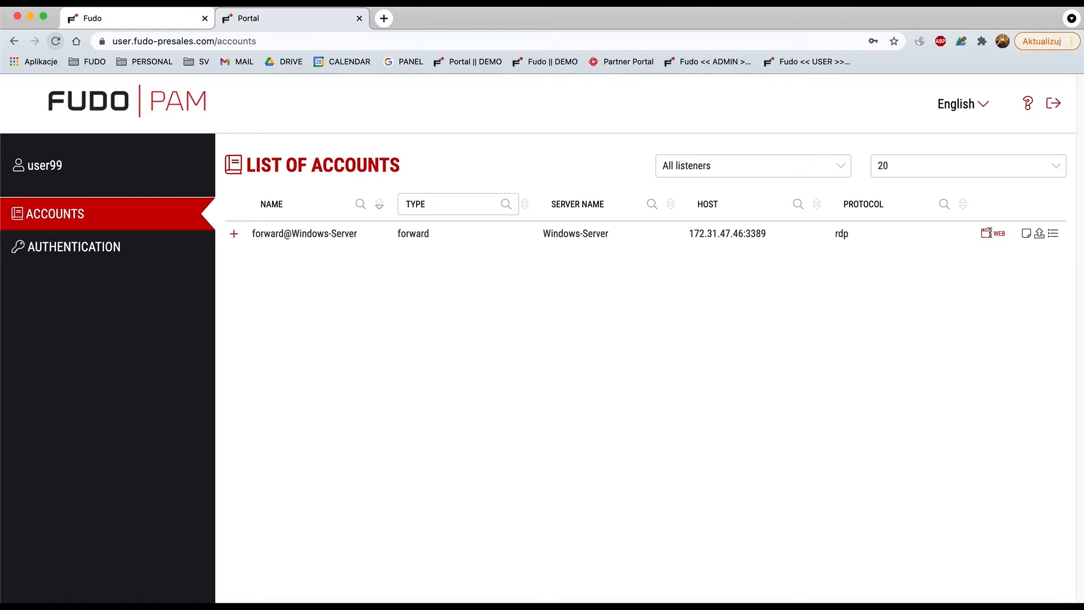
left_click(997, 232)
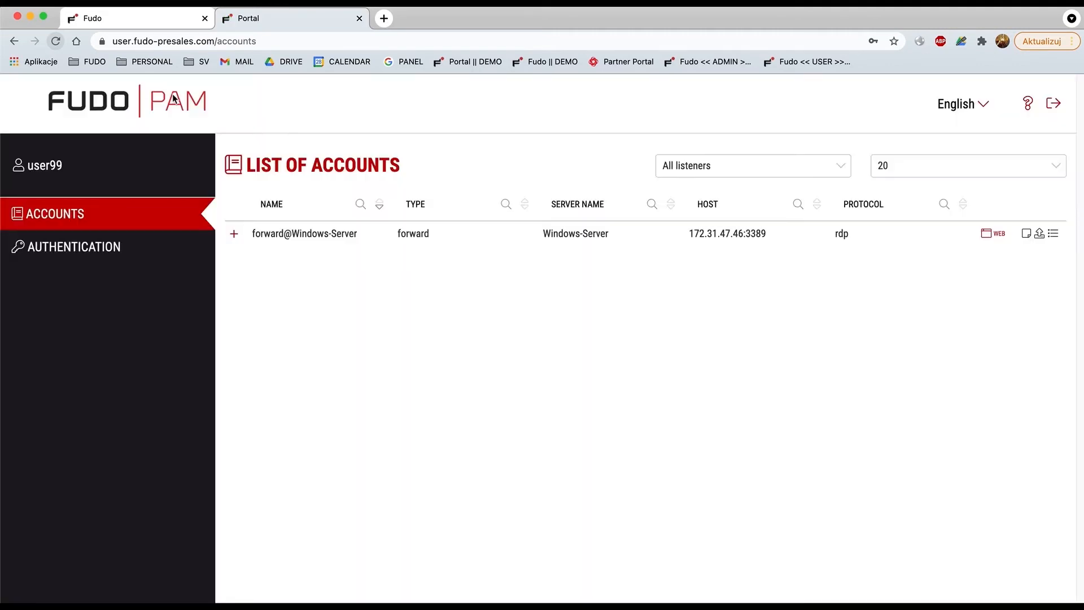
mouse_move(293, 283)
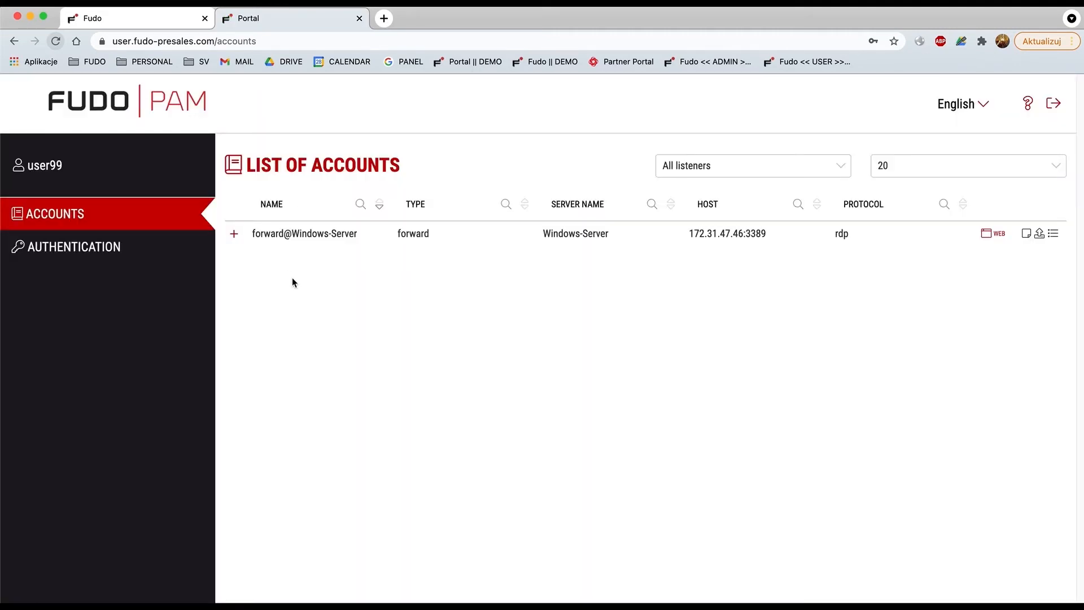
mouse_move(290, 274)
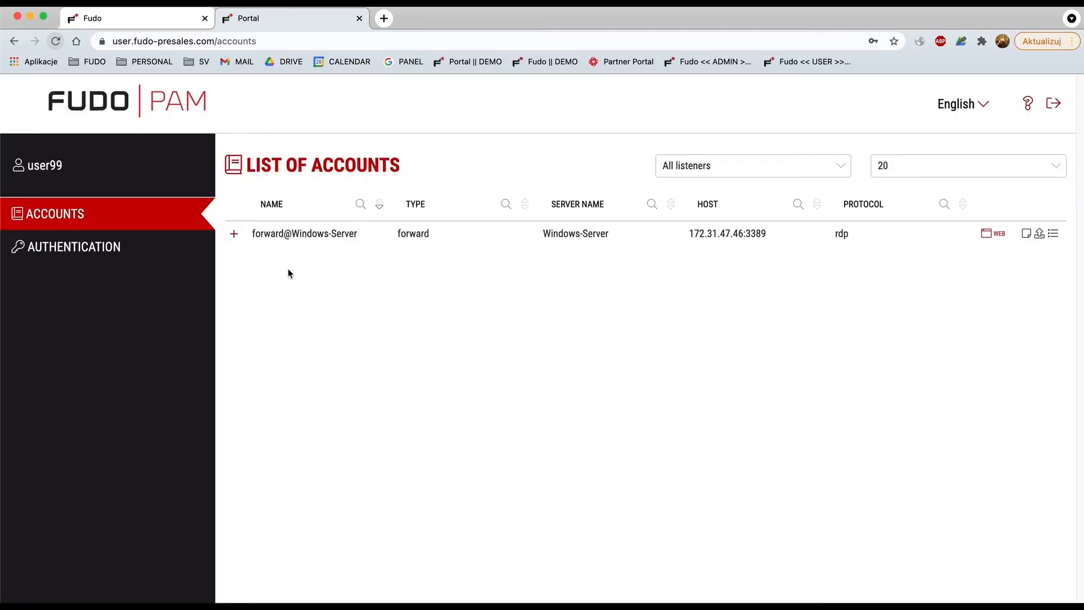
Step: Expand forward@Windows-Server's listeners and start connecting via the admin.fudo-presales.com:9998 RDP:bastion listener
left_click(234, 232)
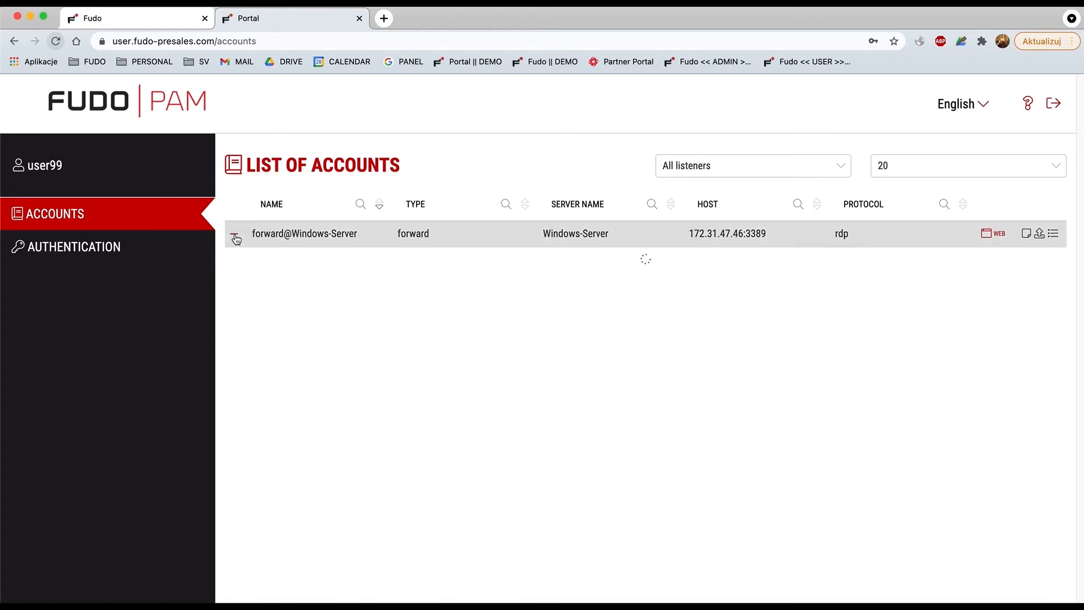
left_click(236, 239)
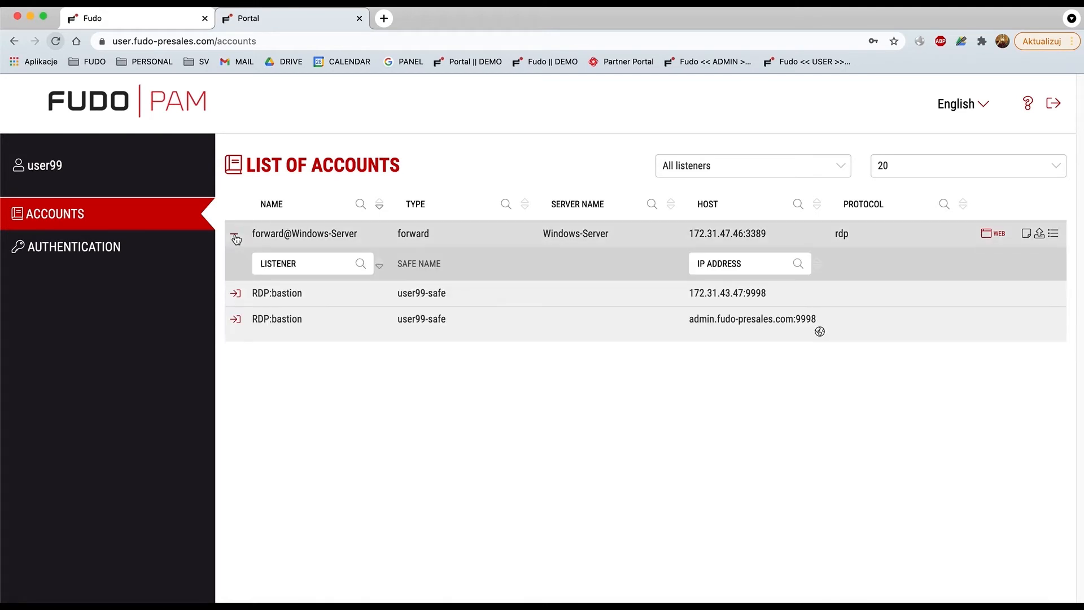
left_click(235, 238)
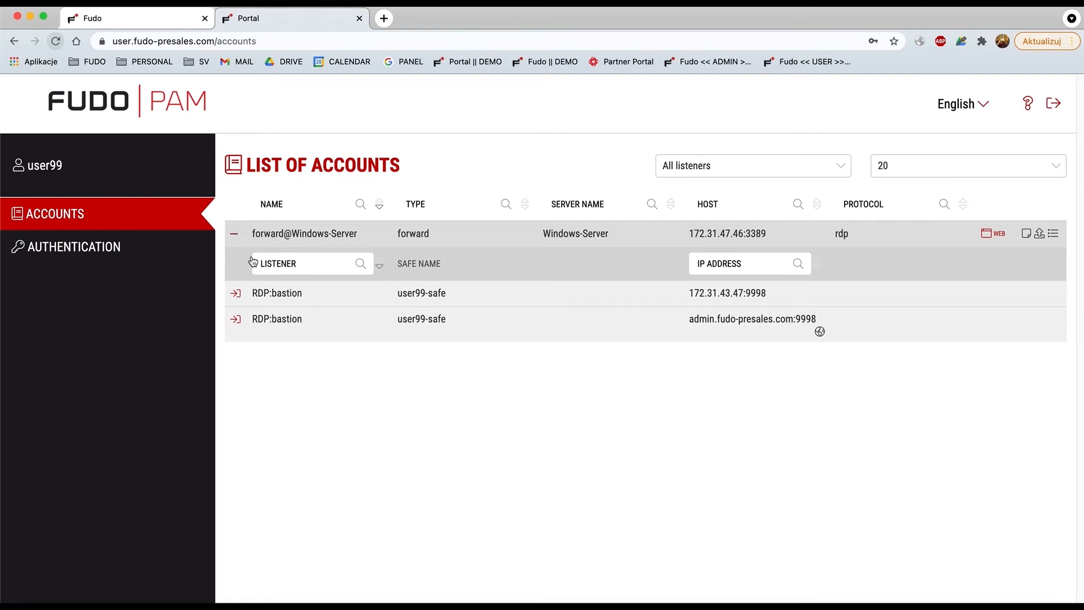
mouse_move(223, 332)
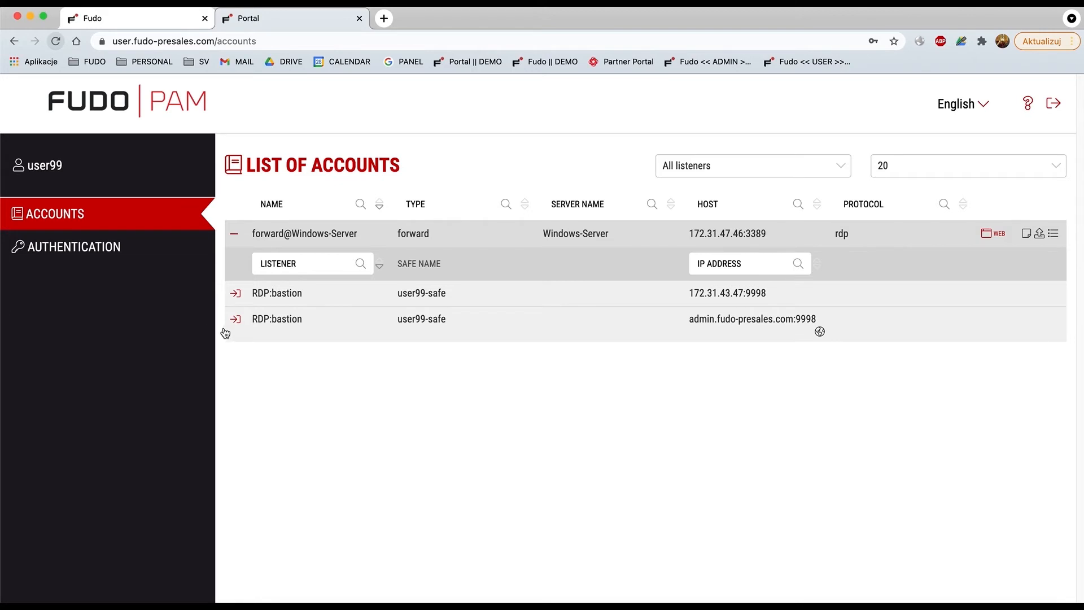
mouse_move(257, 331)
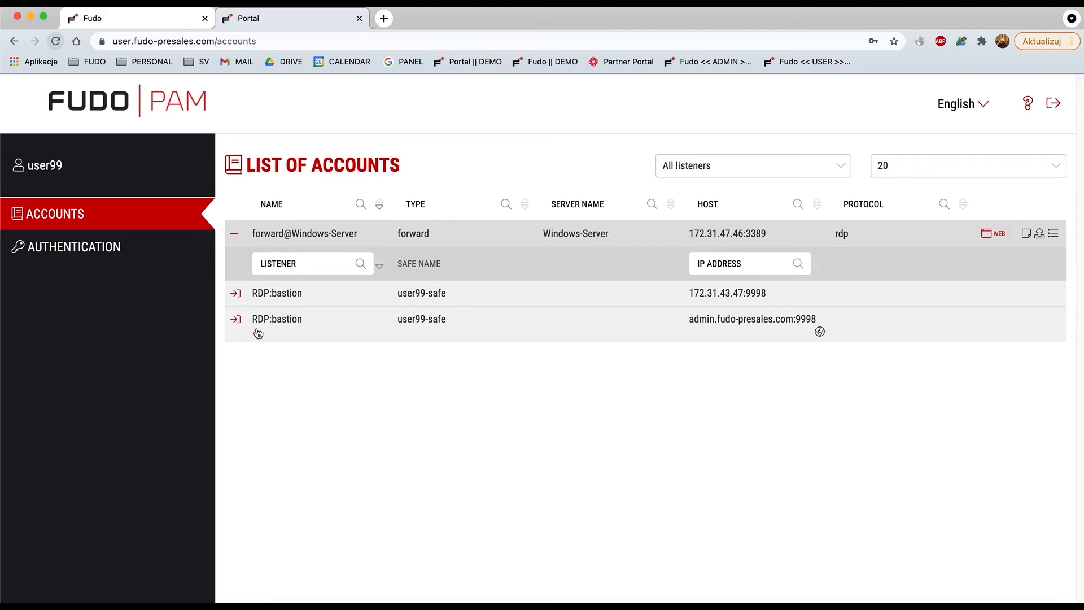
left_click(236, 318)
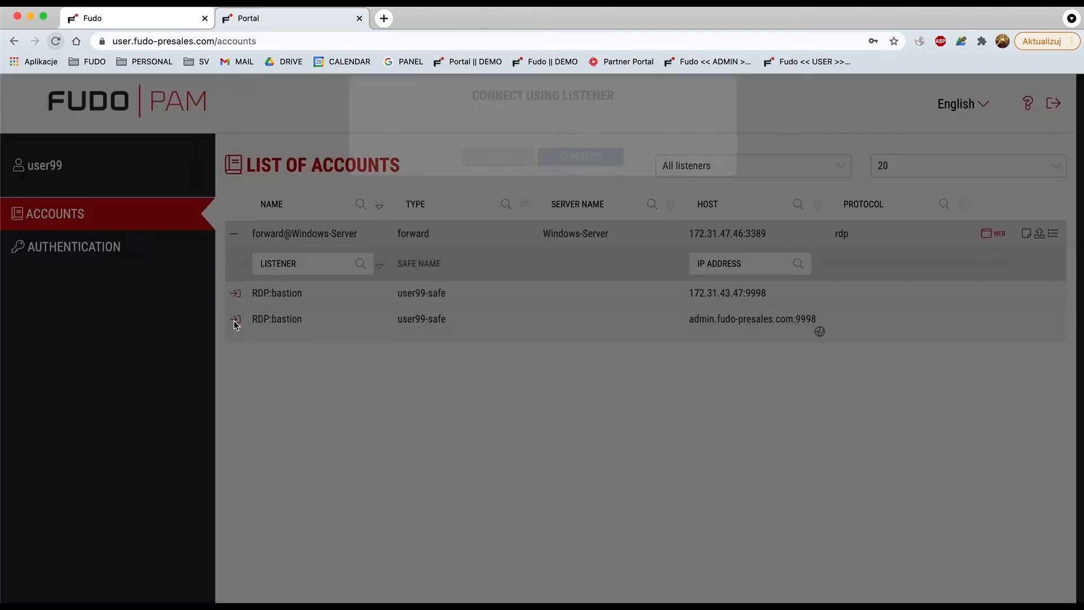
Step: Connect through the listener dialog, downloading the .rdp connection file for Windows-Server
left_click(236, 319)
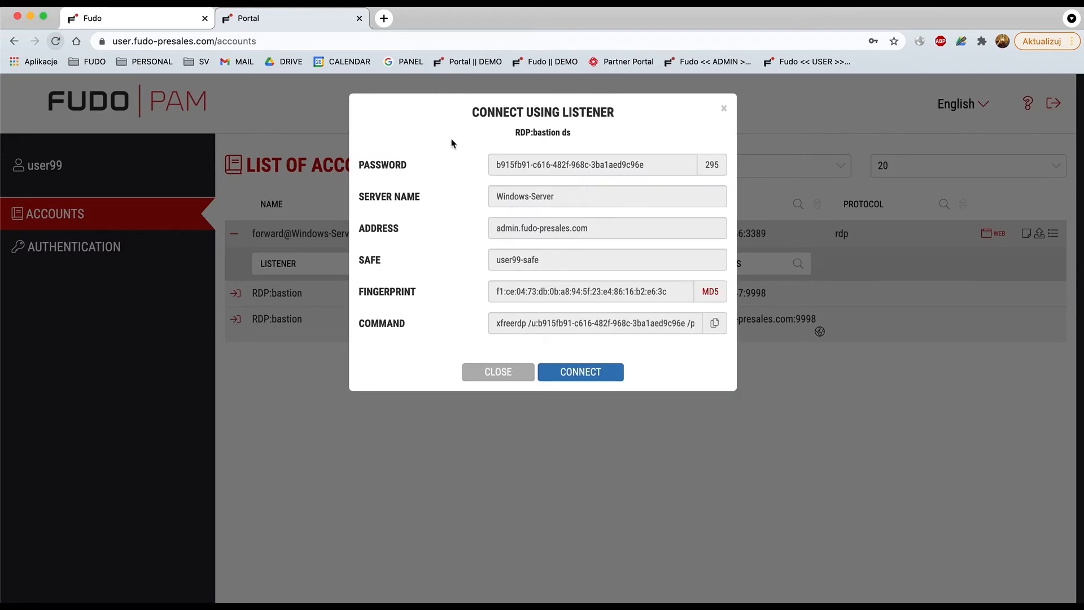
mouse_move(470, 218)
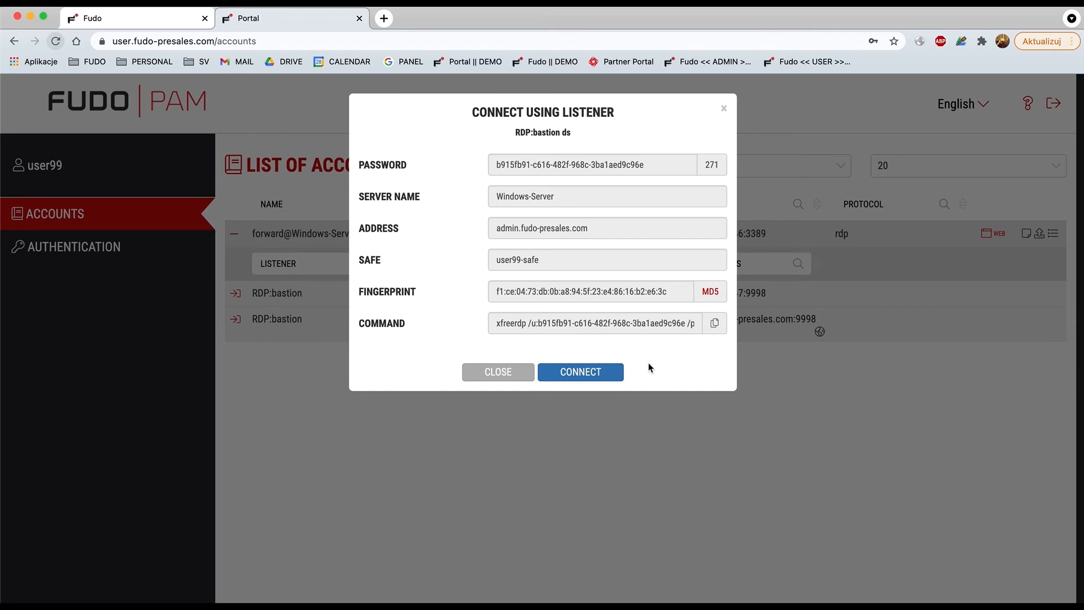
left_click(581, 371)
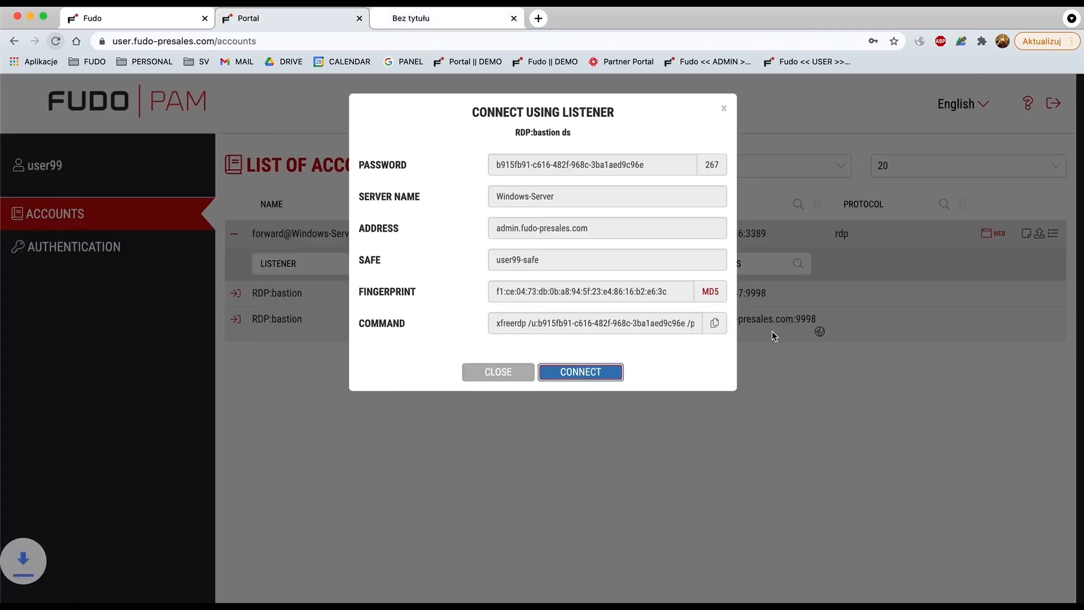
Step: Launch the downloaded .rdp file and continue past the admin.fudo-presales.com certificate warning into the session
left_click(513, 18)
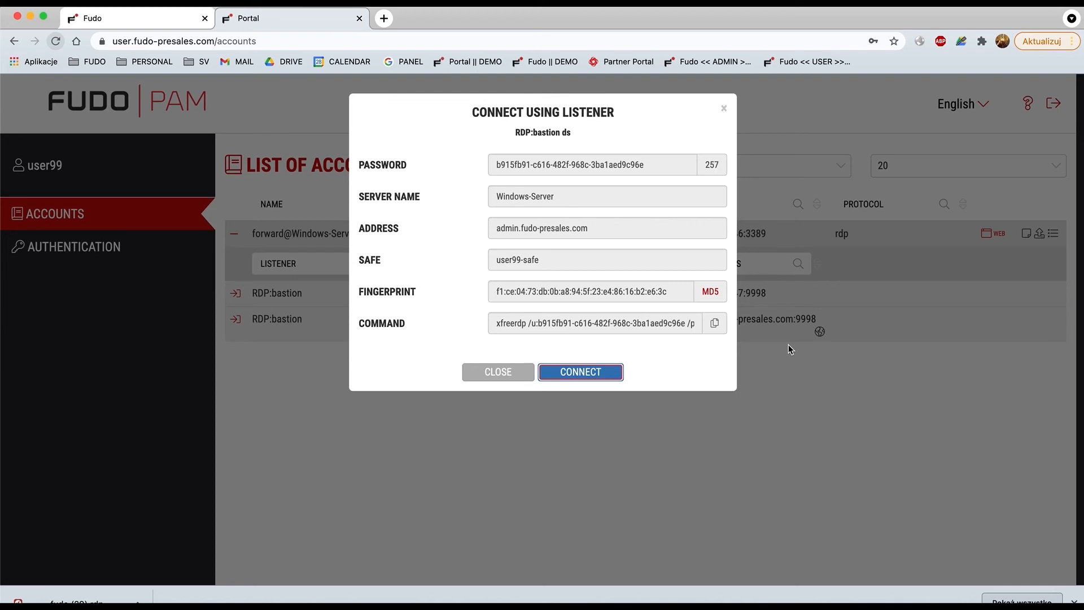
left_click(580, 371)
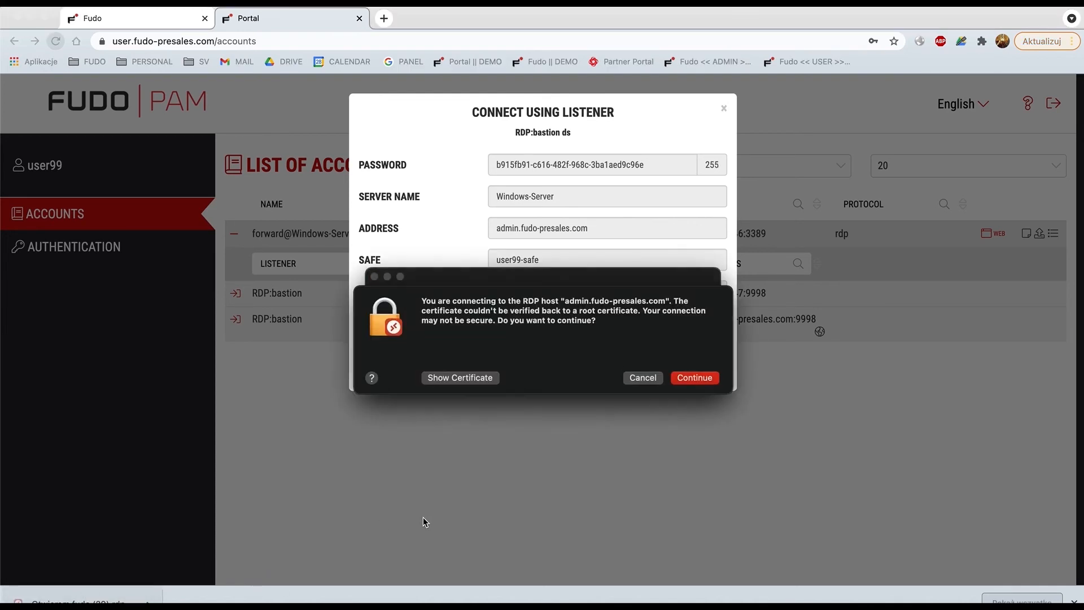
left_click(693, 377)
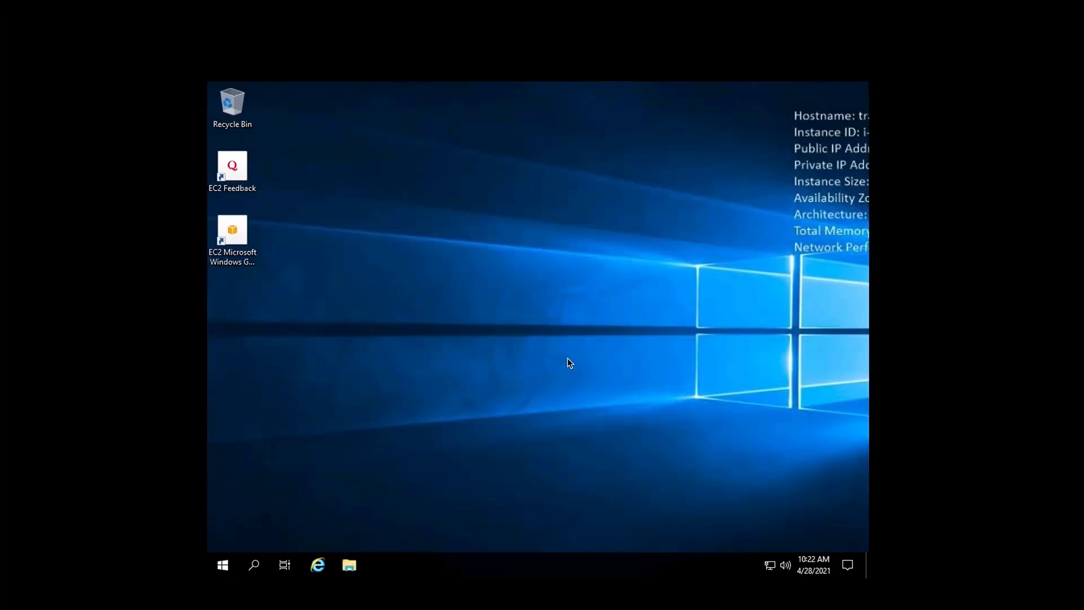
mouse_move(603, 402)
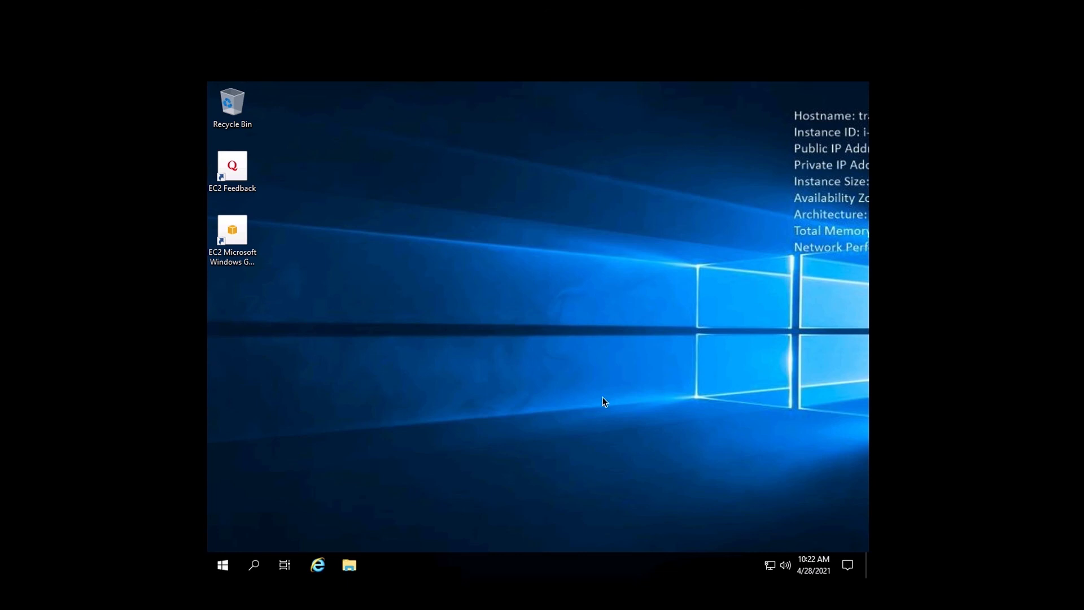